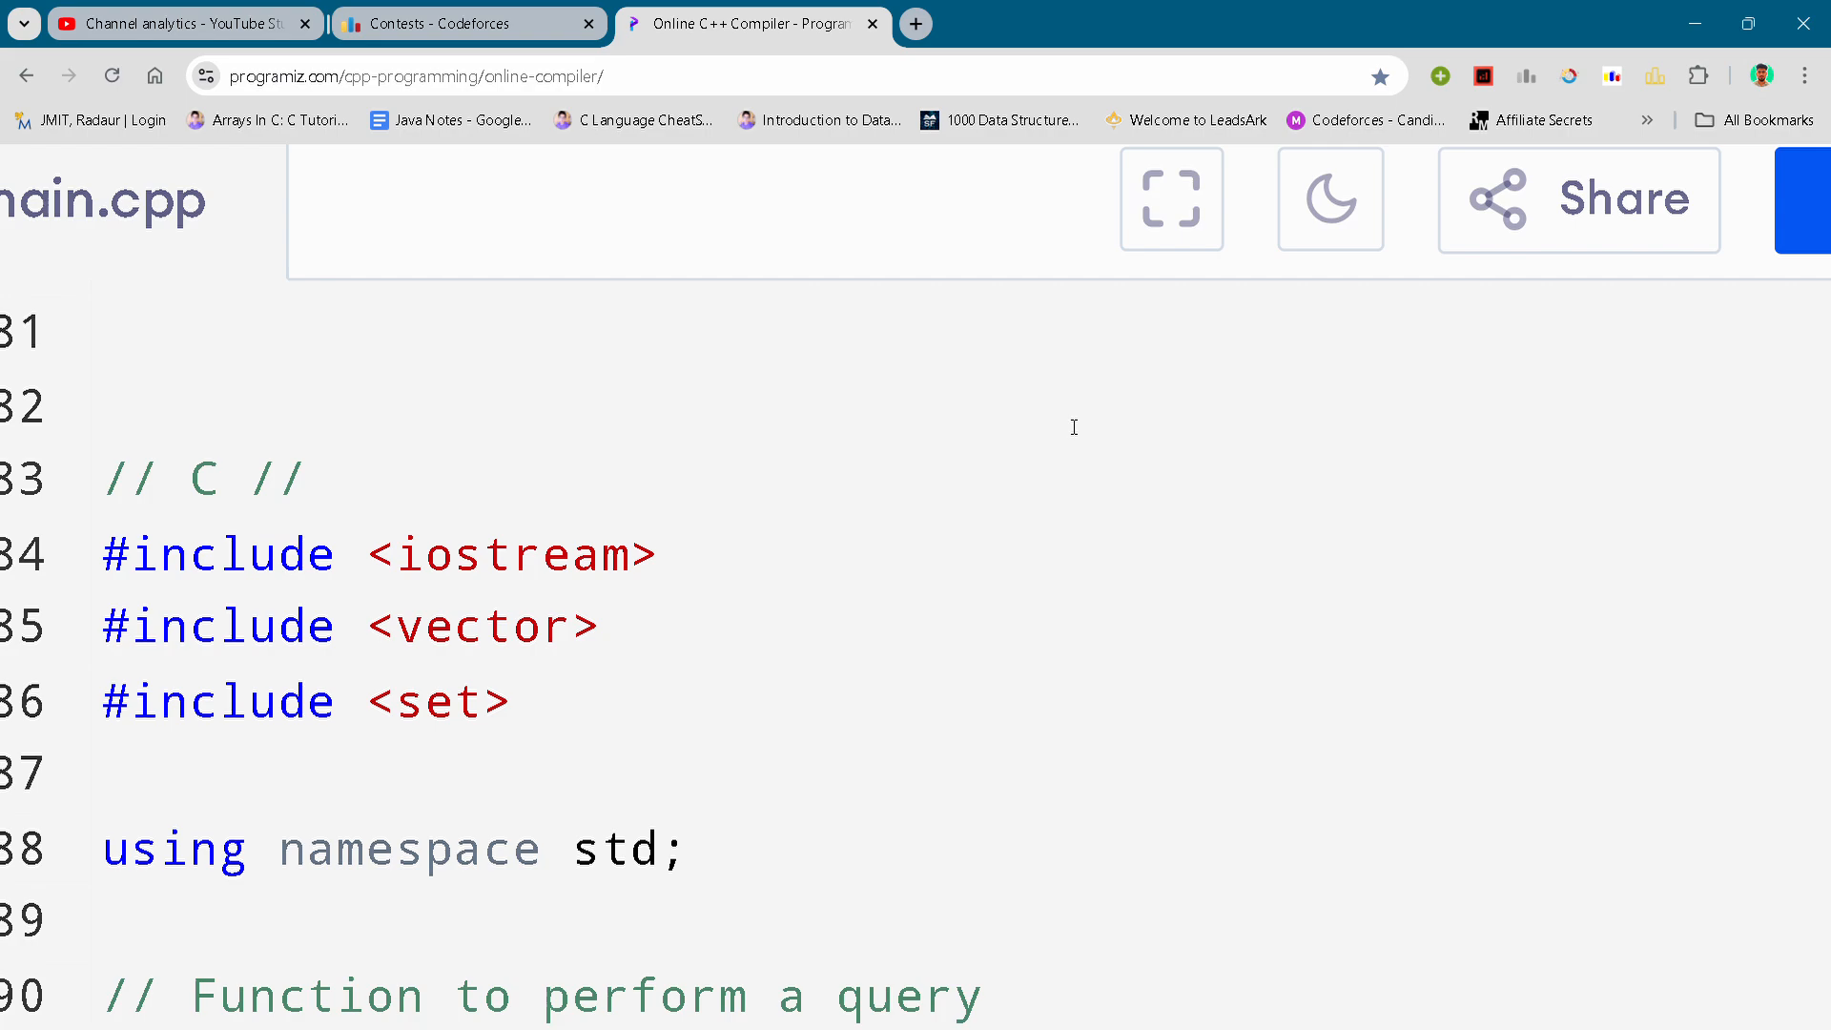
scroll("down", 3)
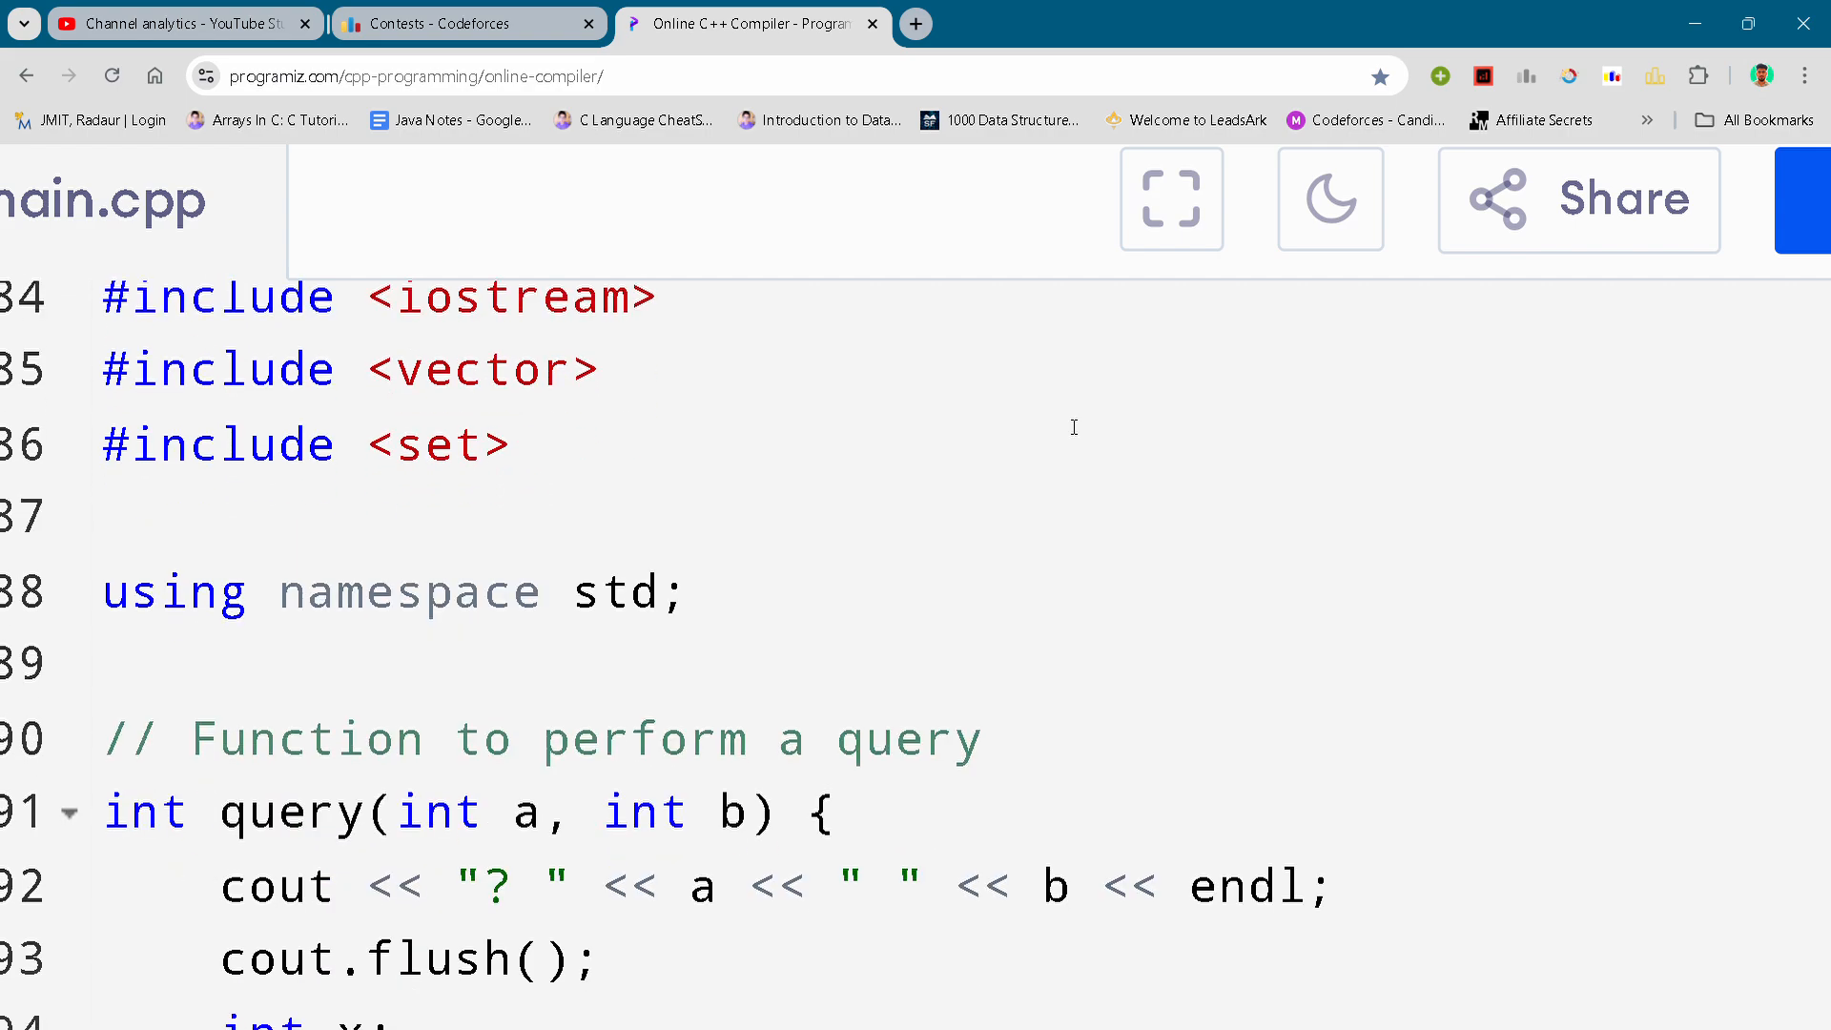
scroll("down", 3)
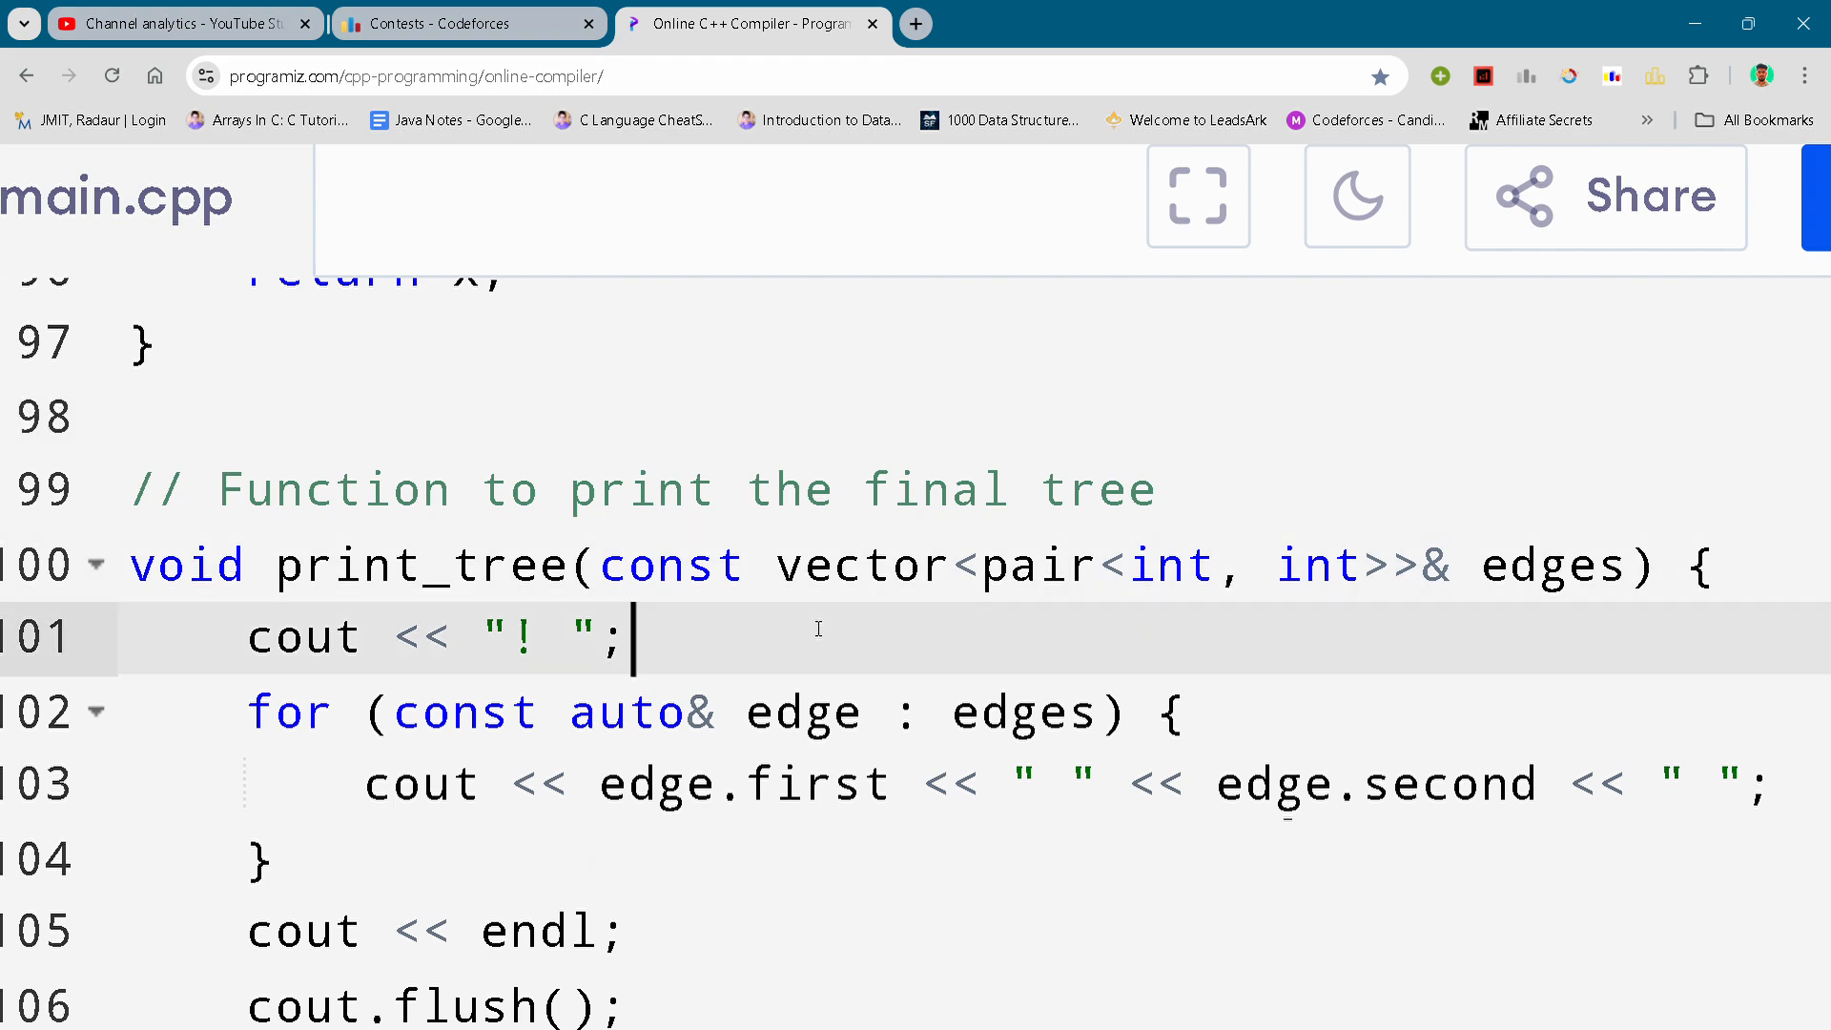
scroll("down", 3)
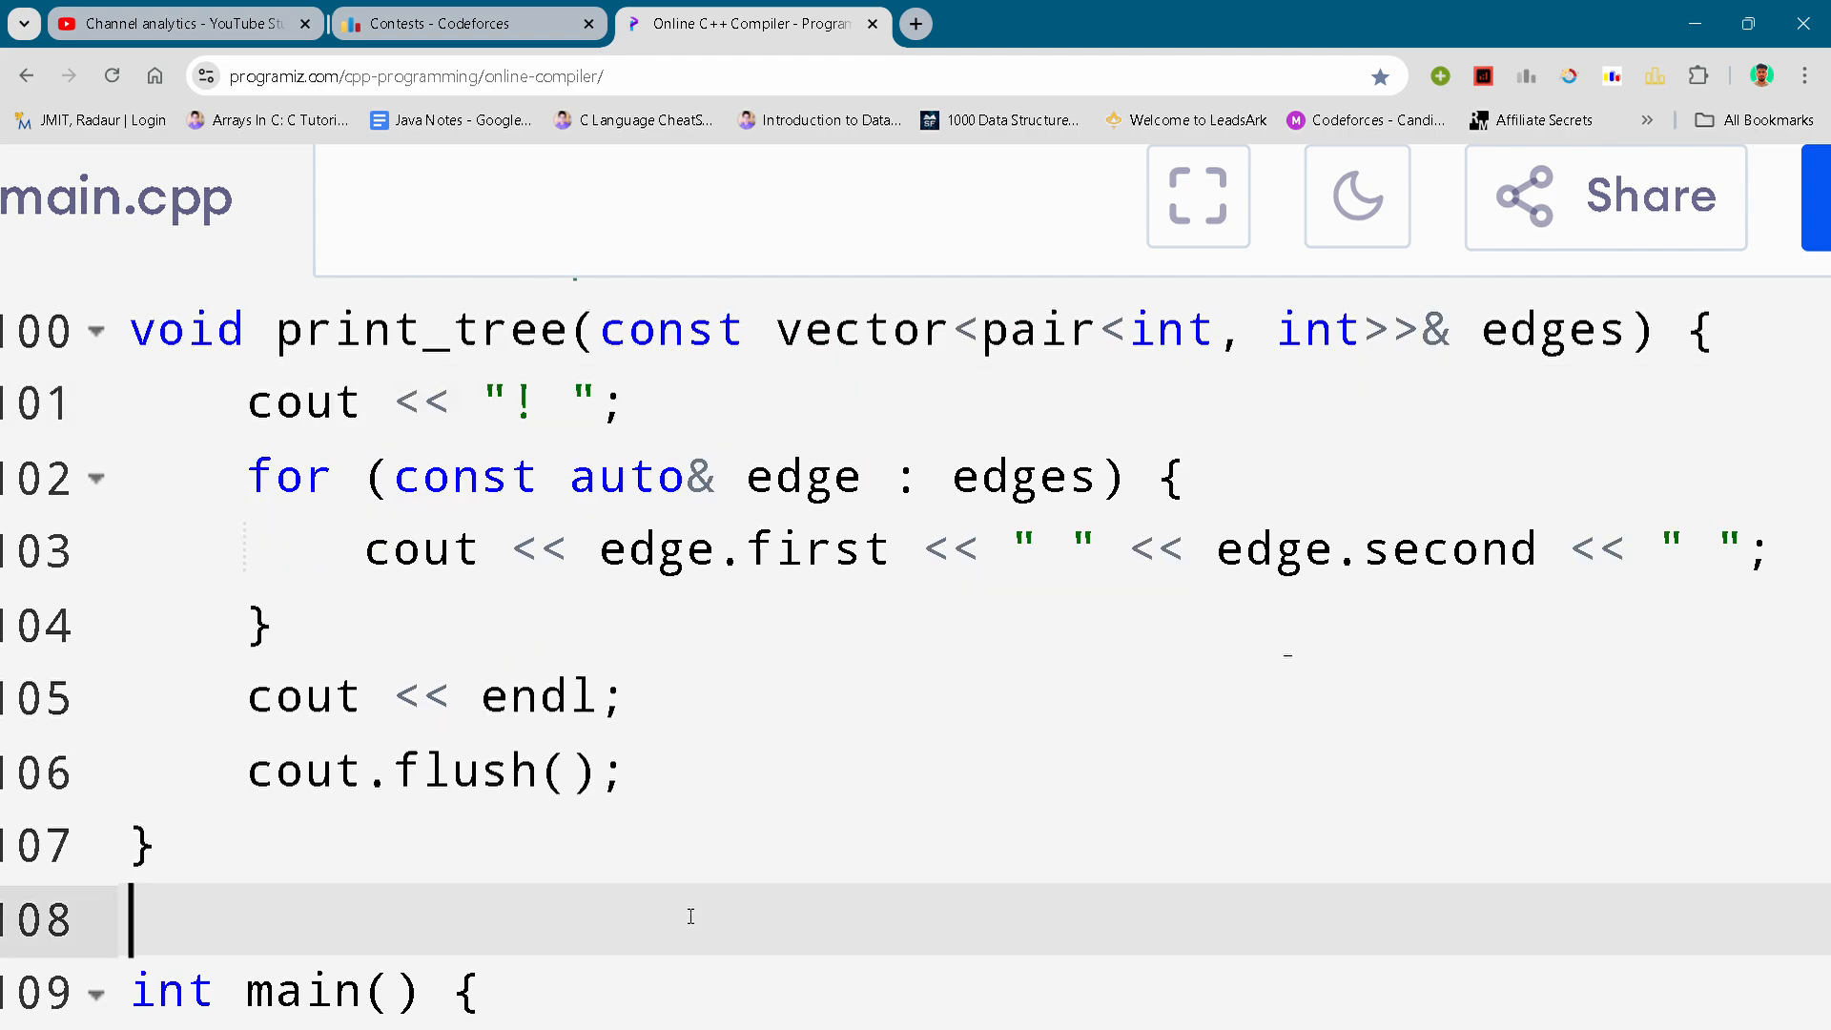
scroll("down", 3)
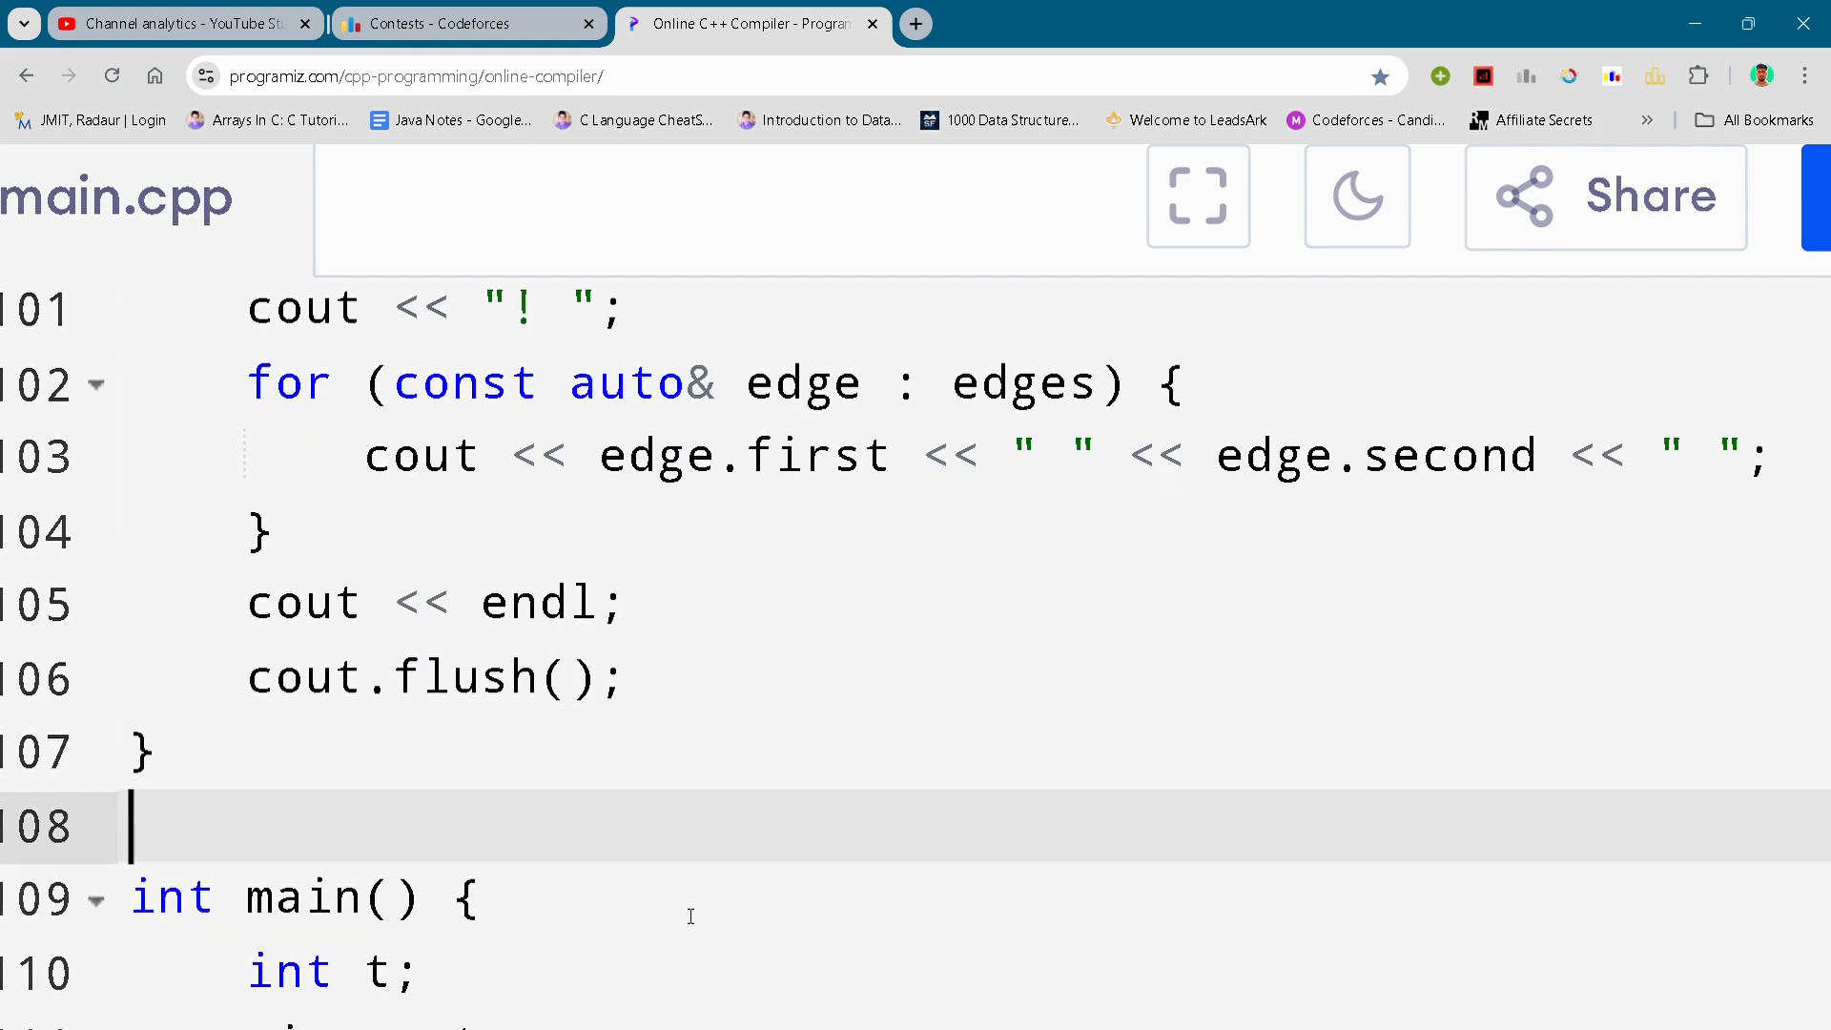
scroll("down", 3)
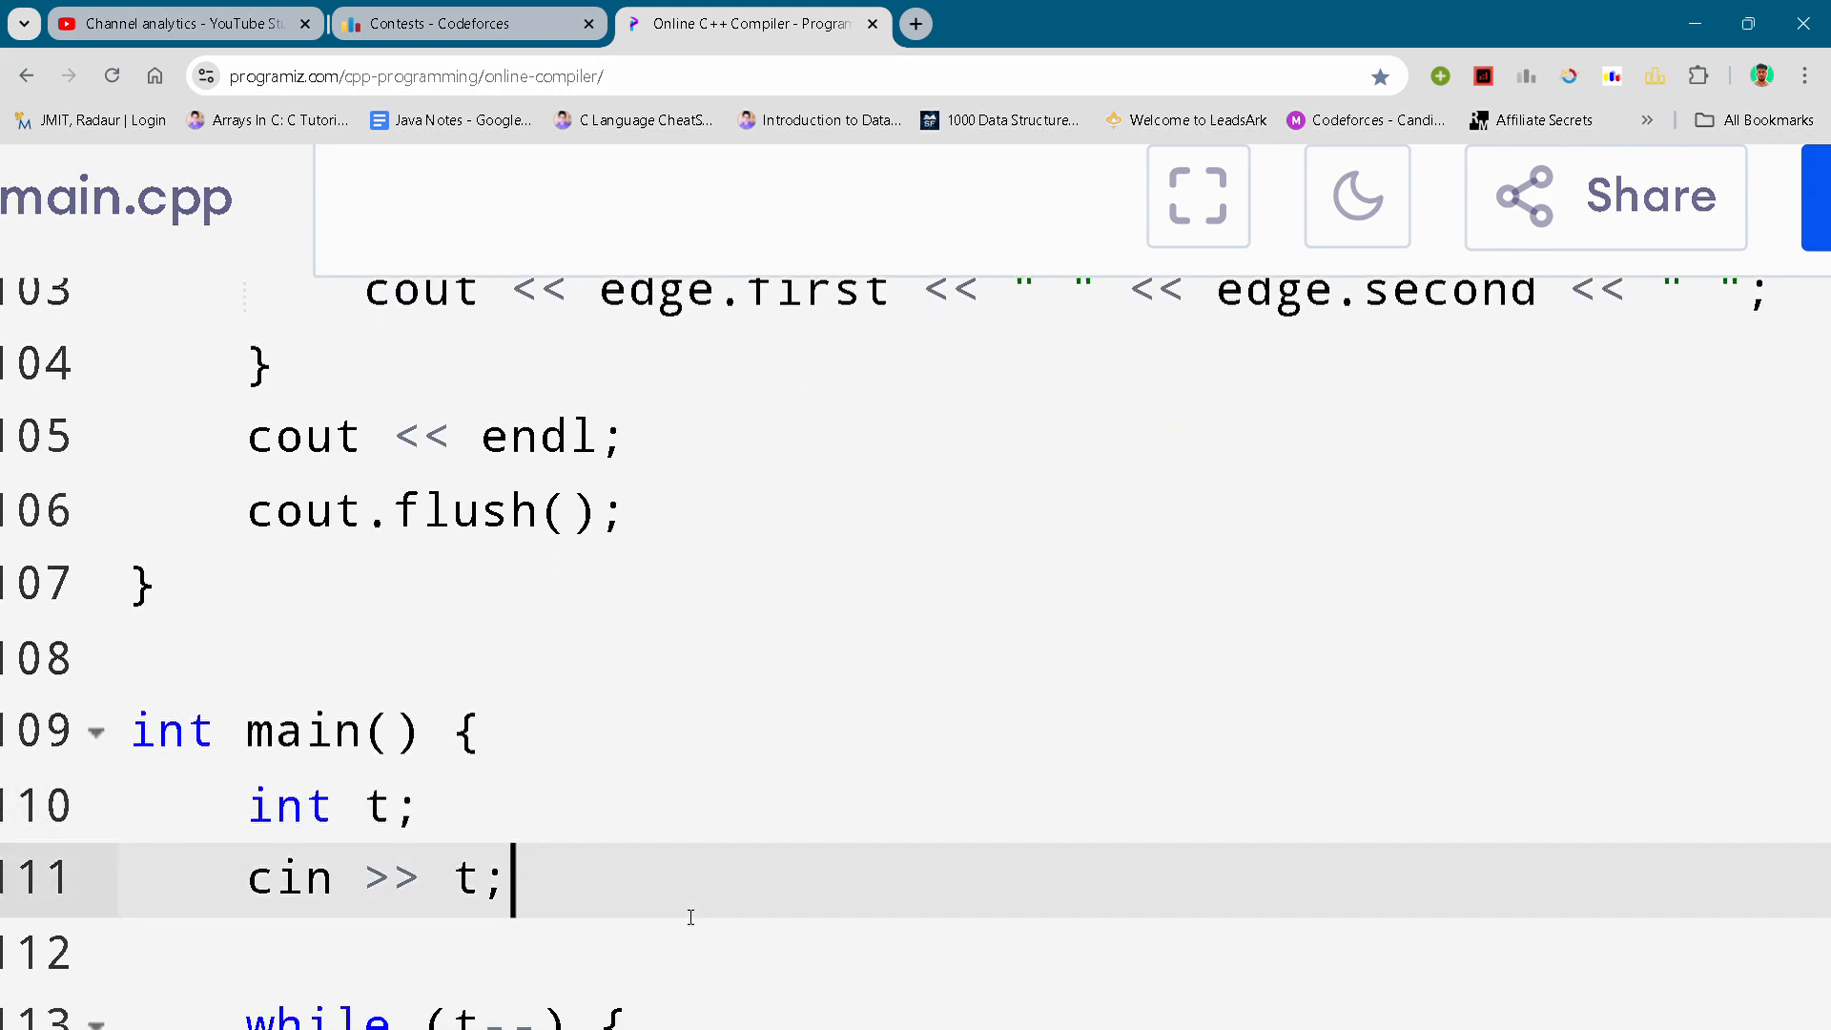
key("Enter")
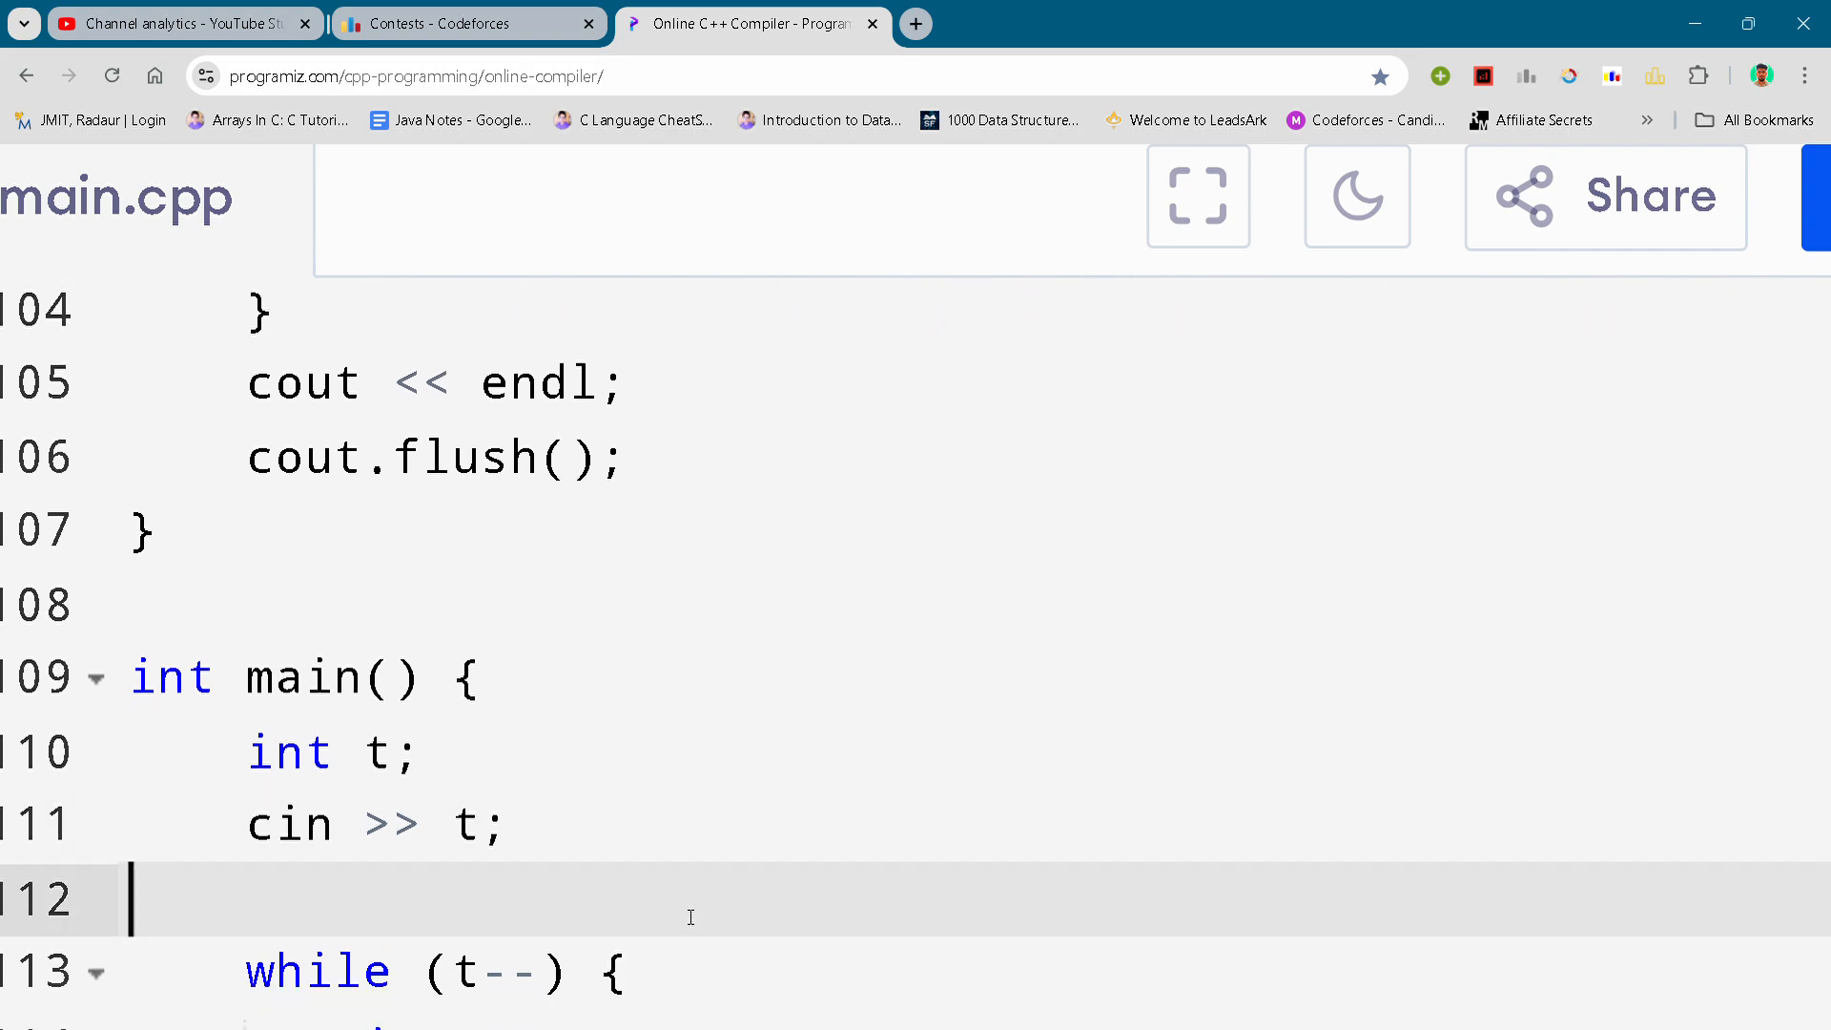
type("int n;")
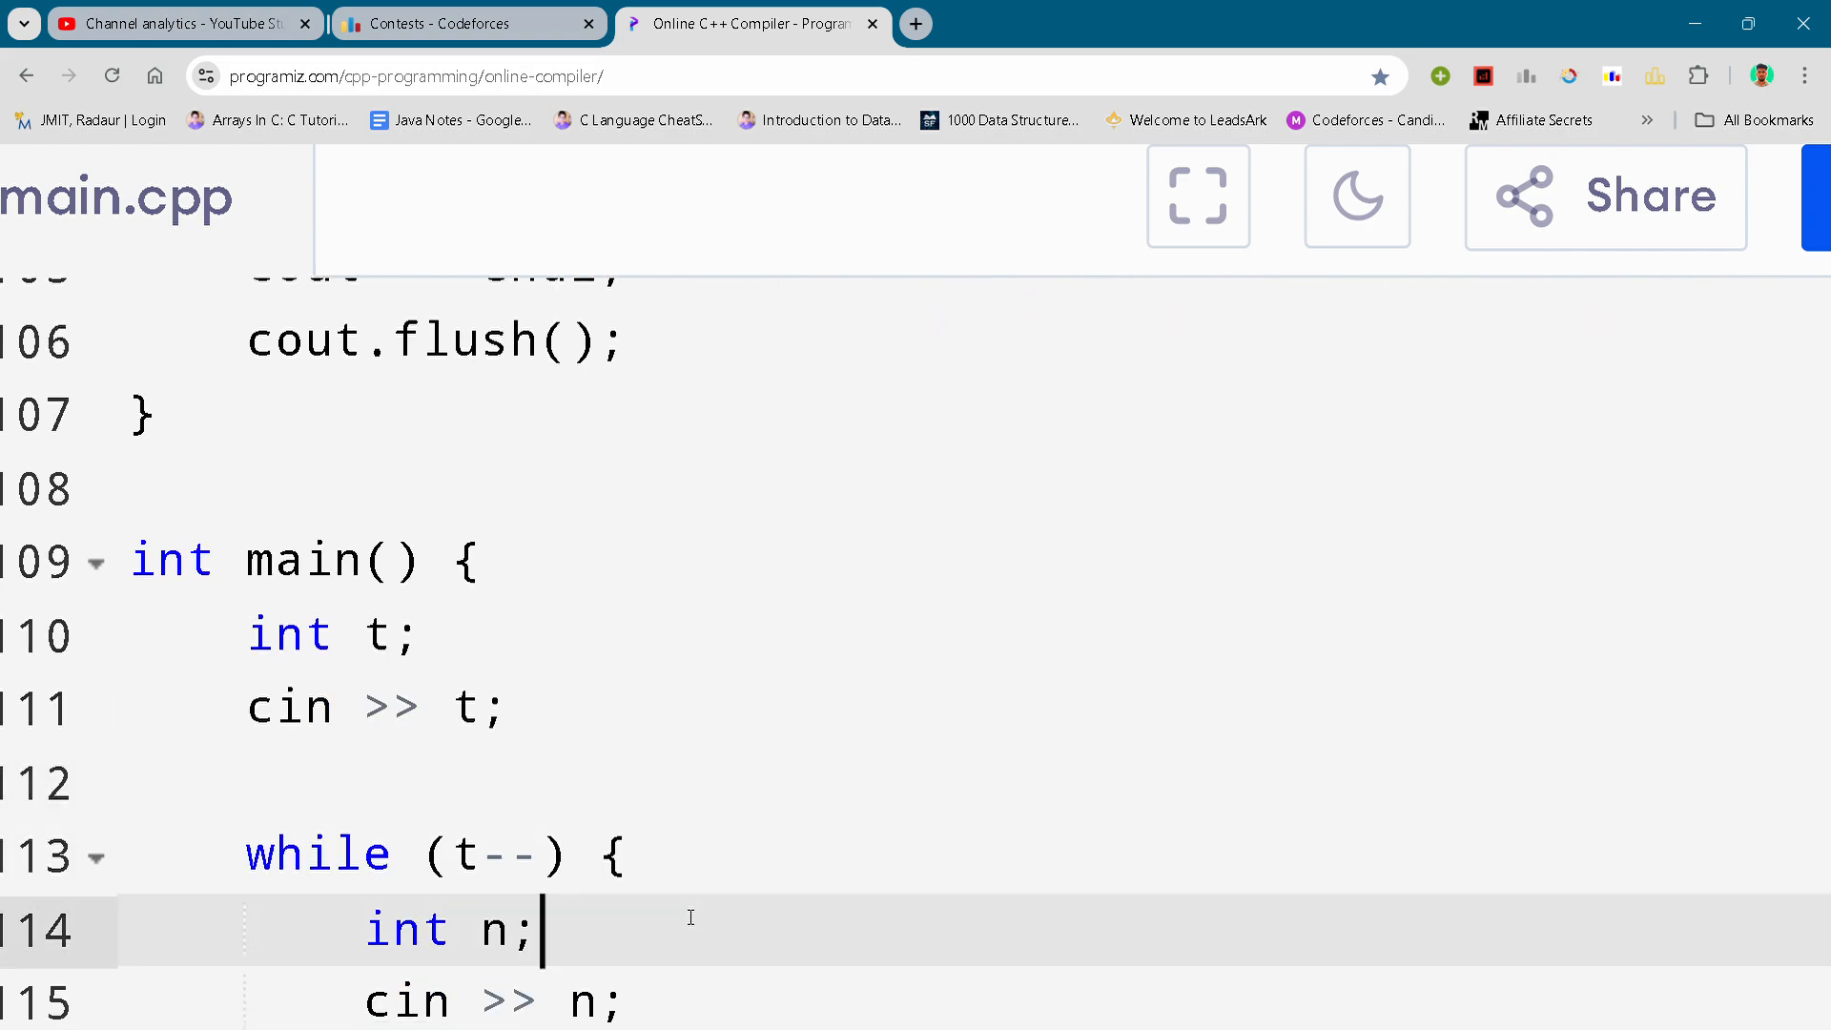
scroll("down", 3)
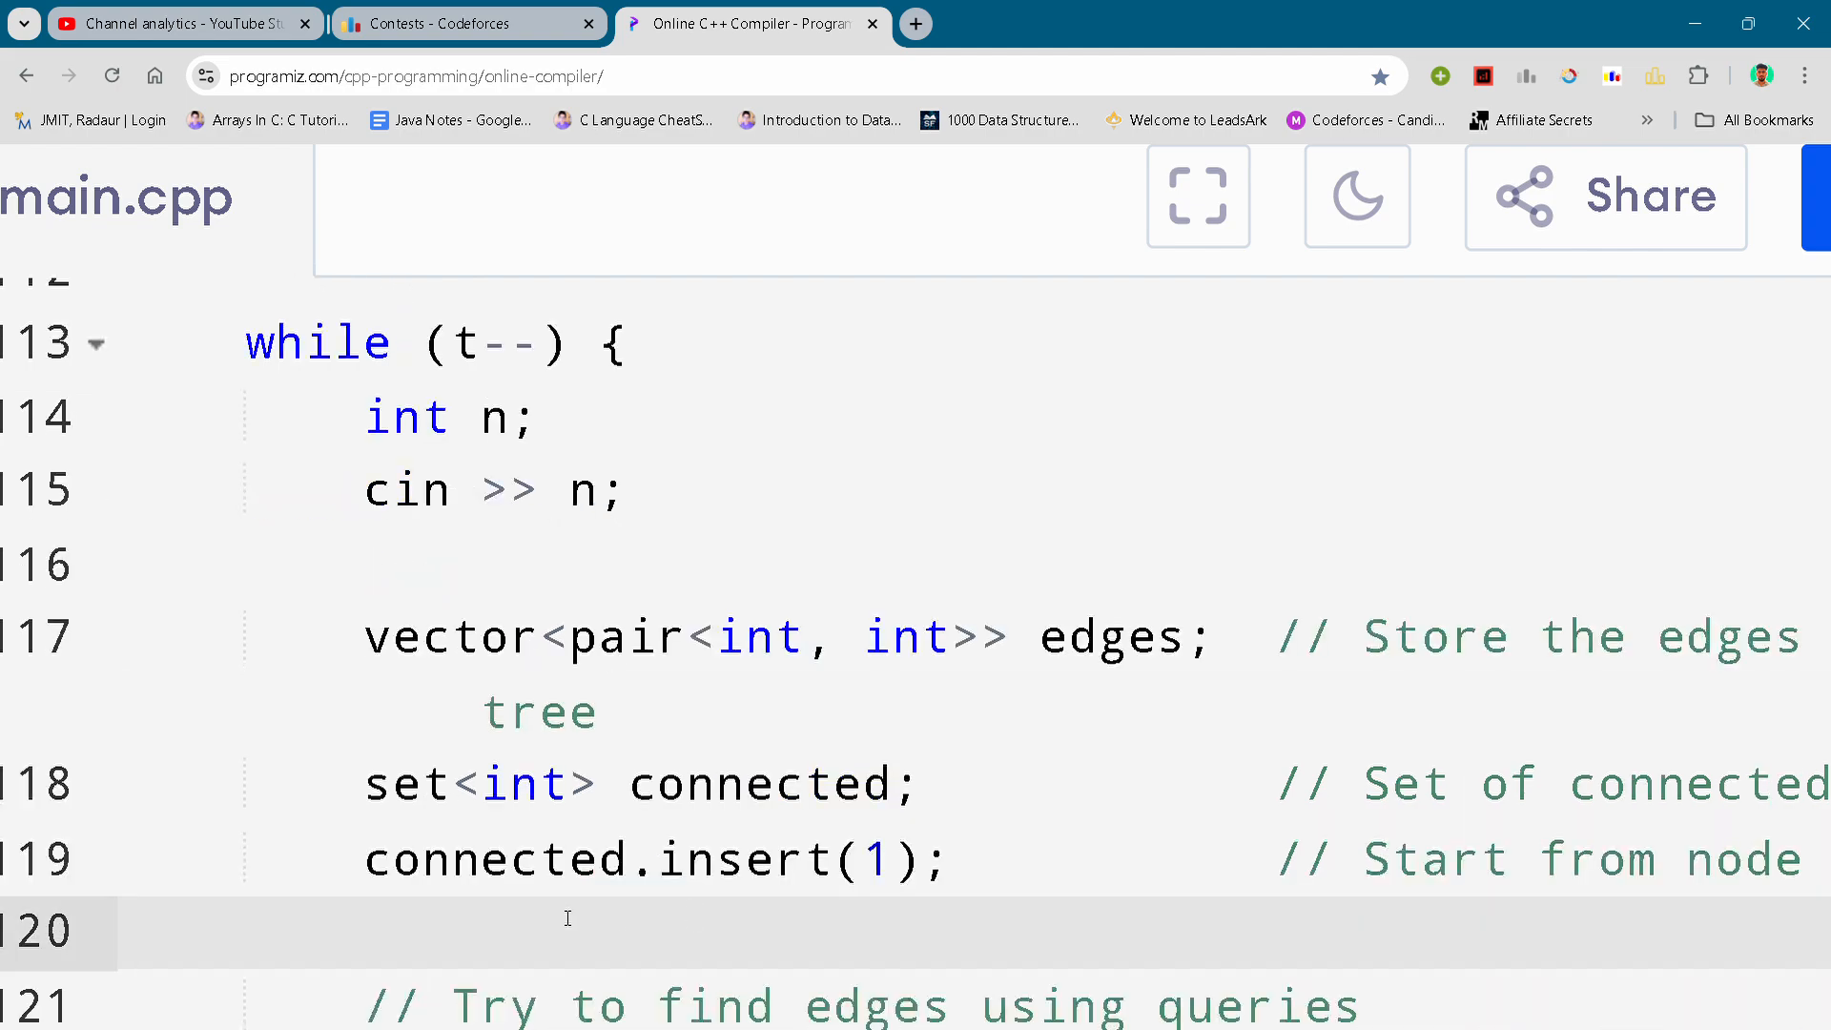
left_click(132, 931)
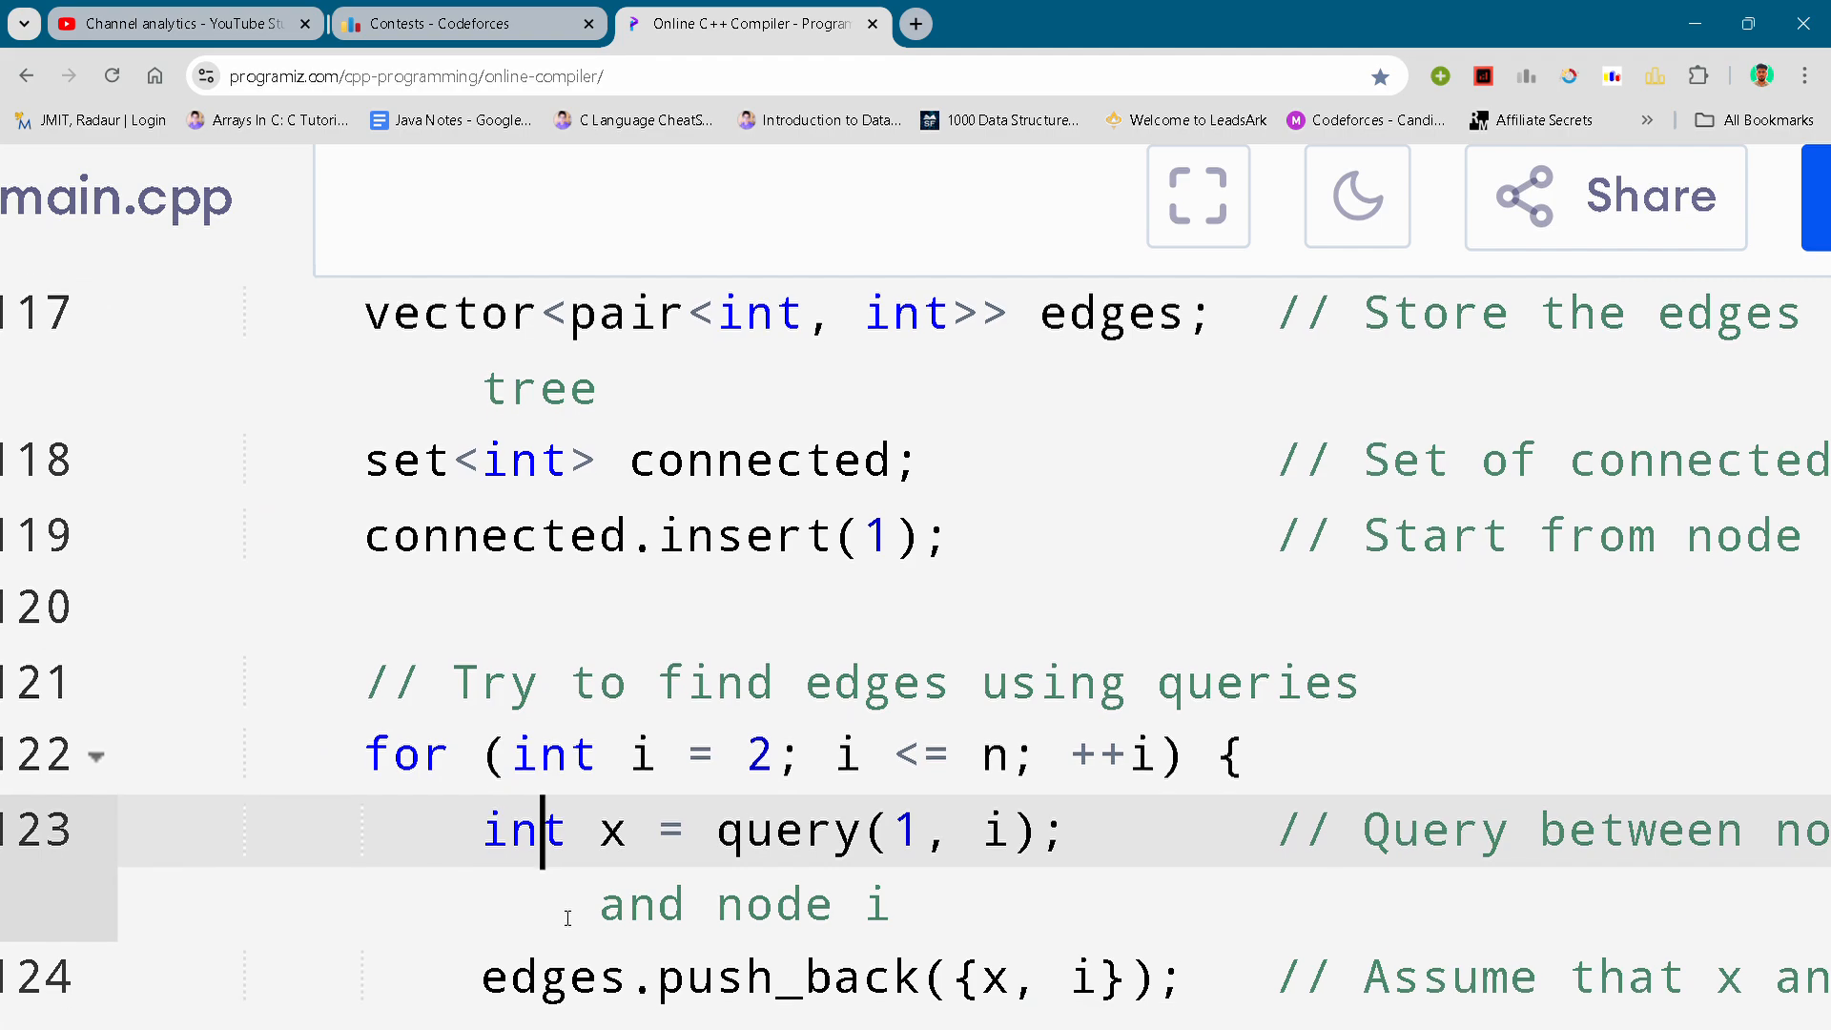
scroll("down", 3)
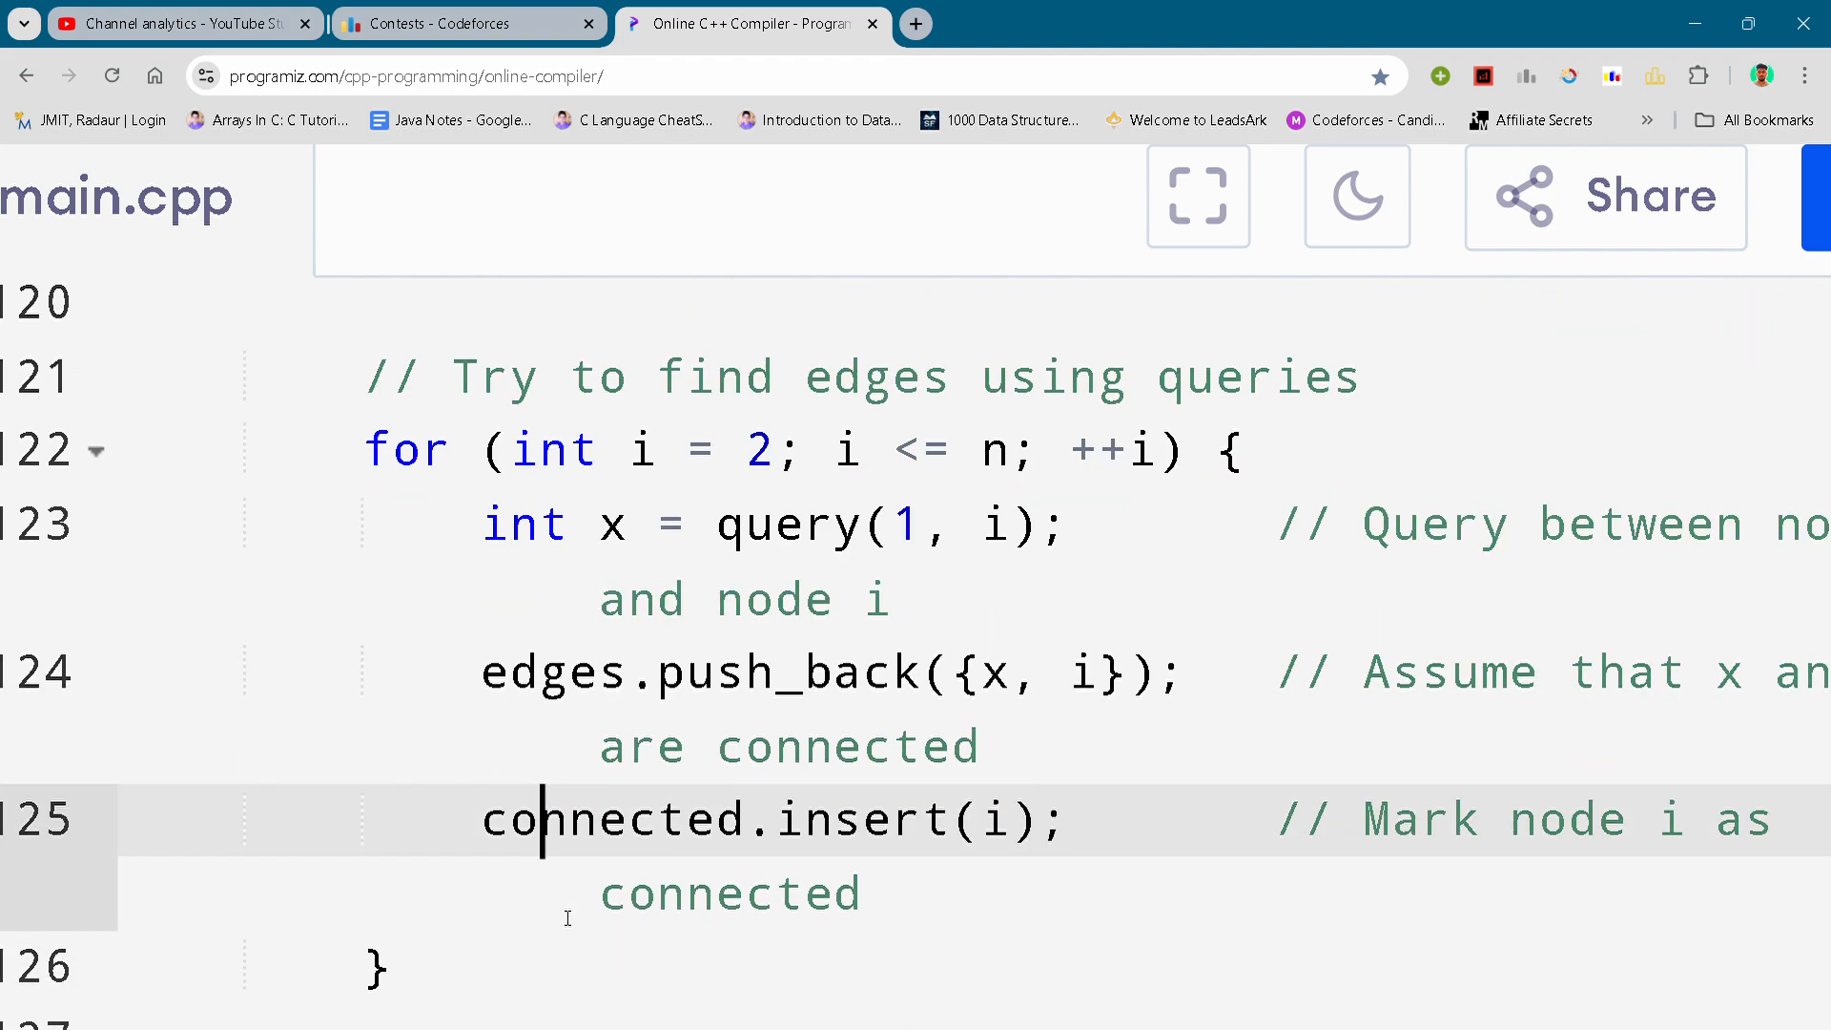
scroll("down", 3)
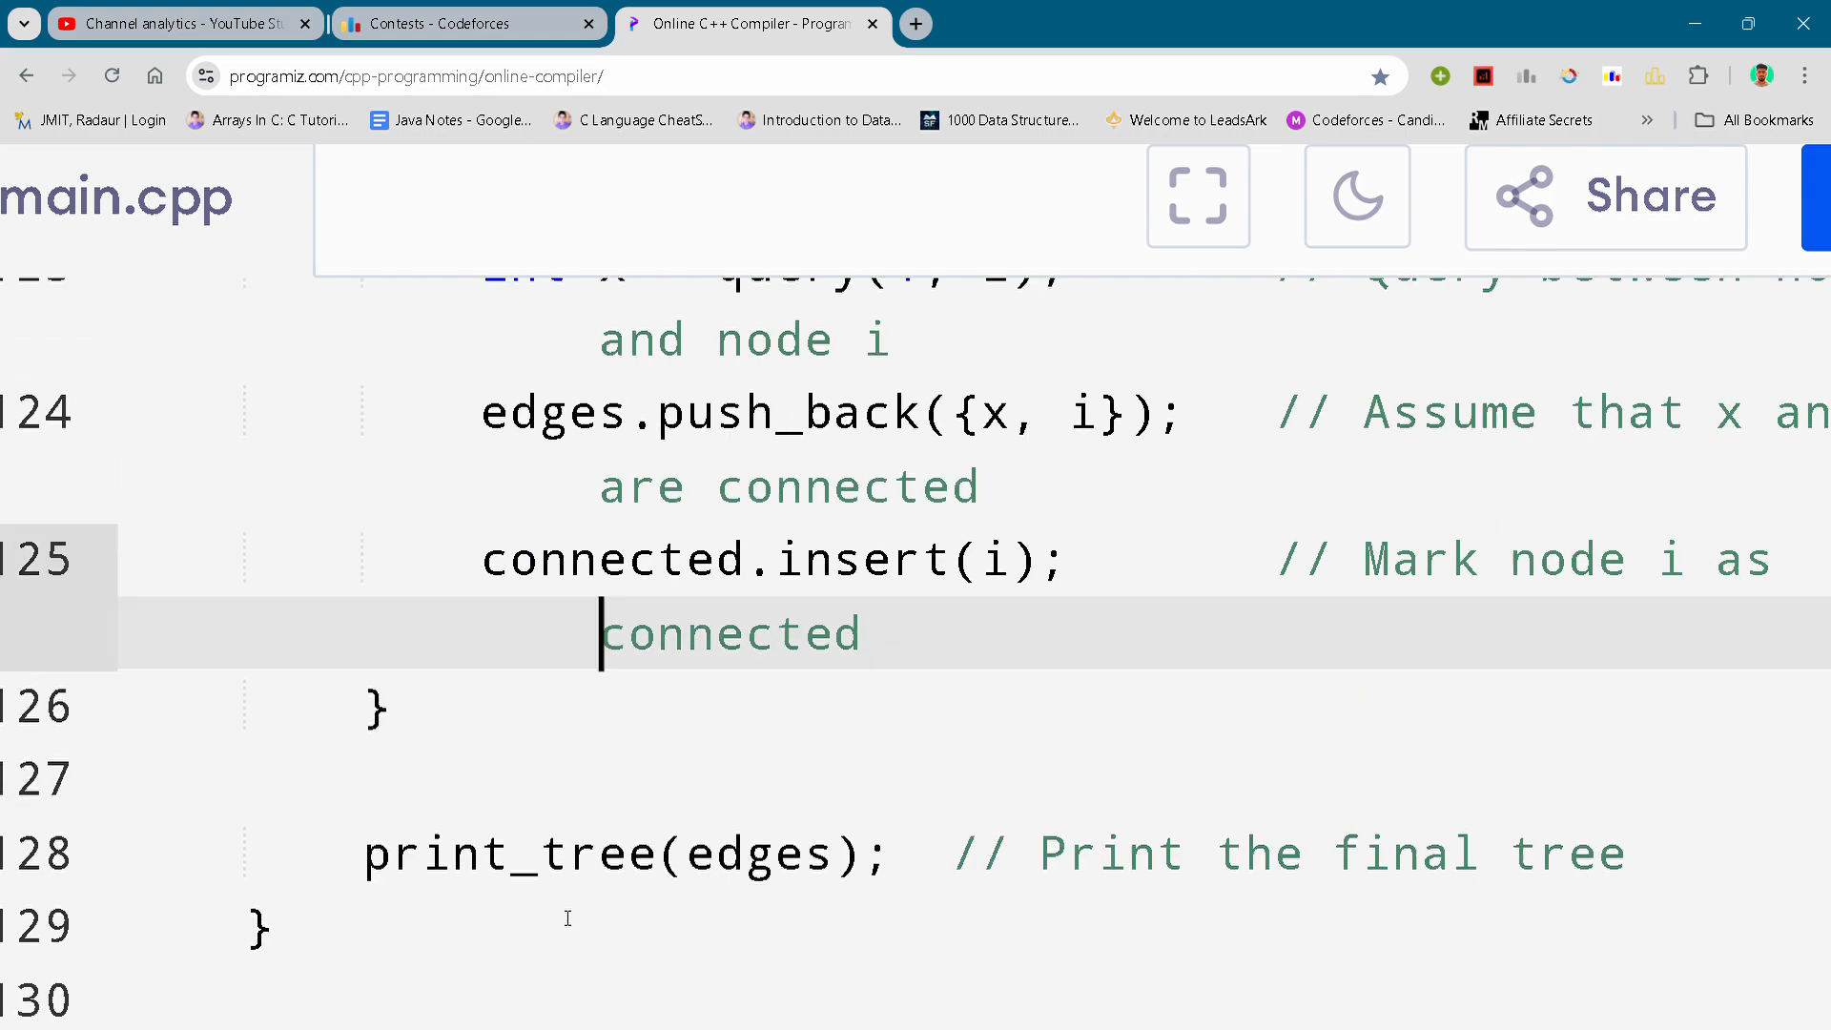